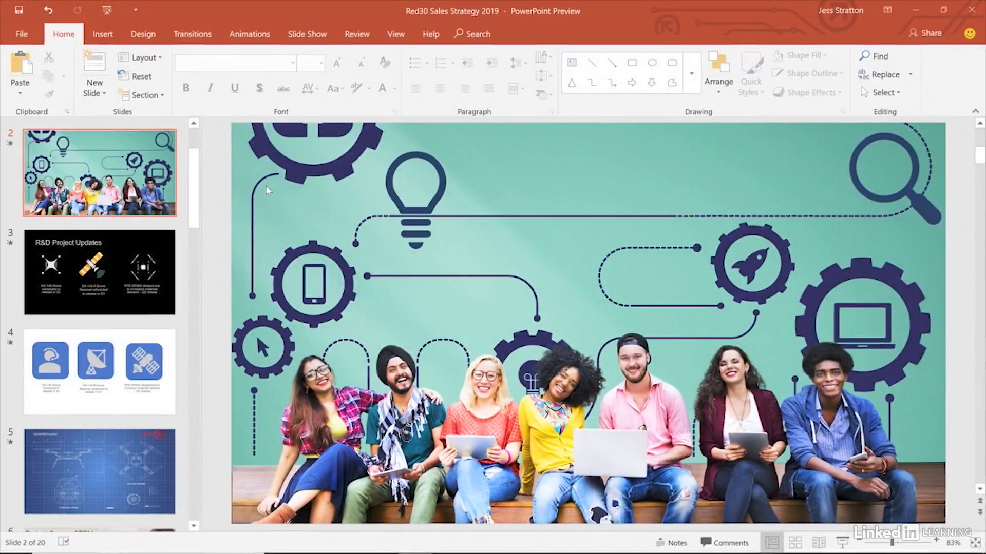
- Show the Insert tab's Zoom options for slide 2
click(102, 34)
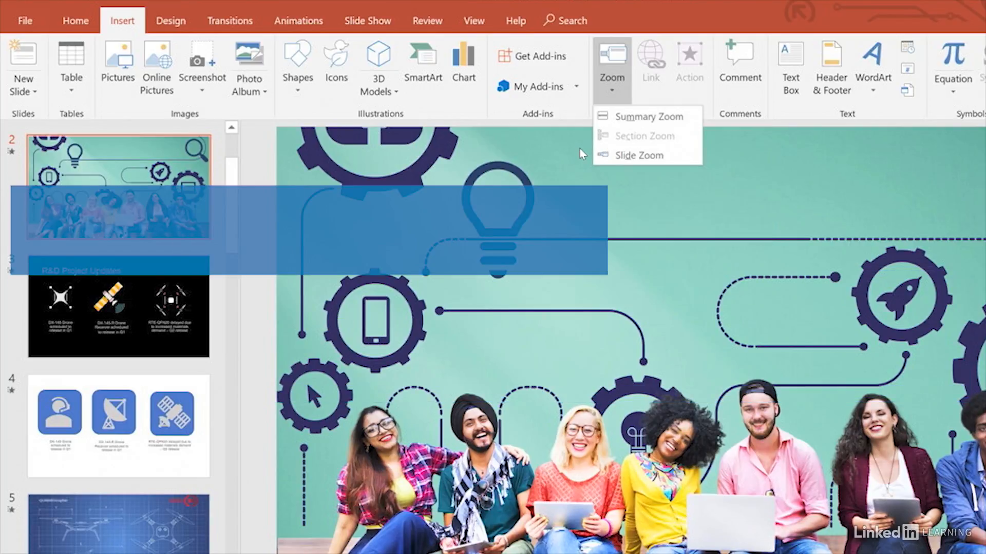
mouse_move(638, 155)
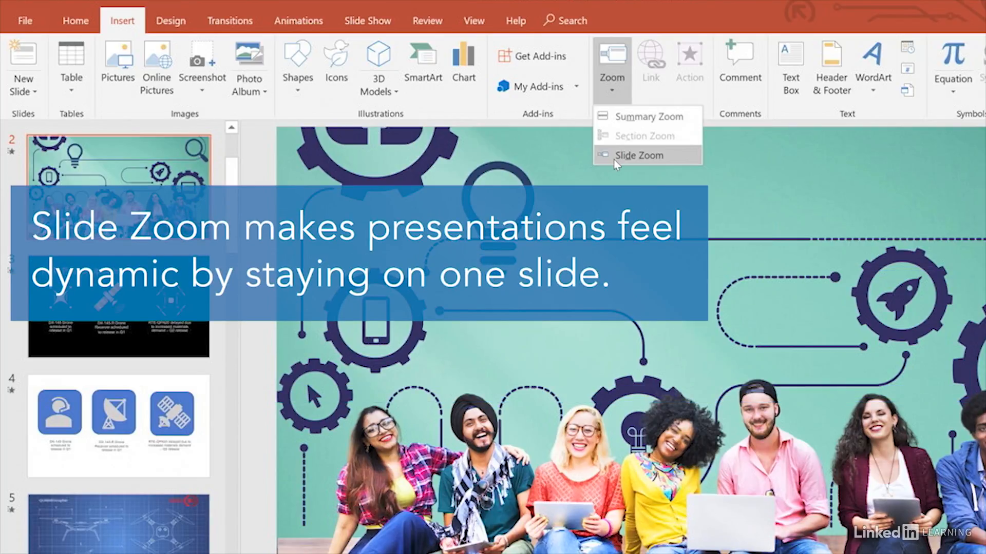
- Insert Slide Zooms for slides 16 and 18 onto slide 2
click(639, 155)
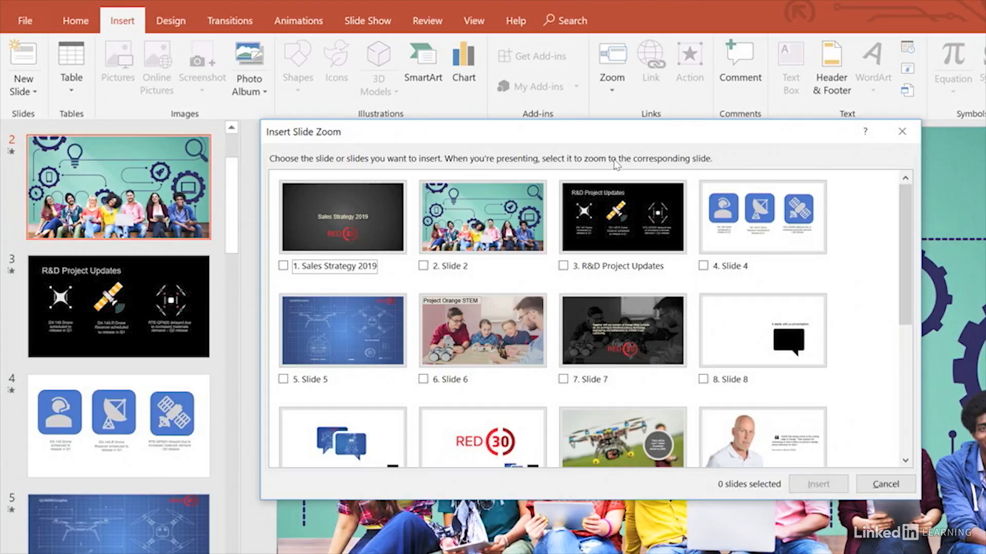
scroll(down, 3)
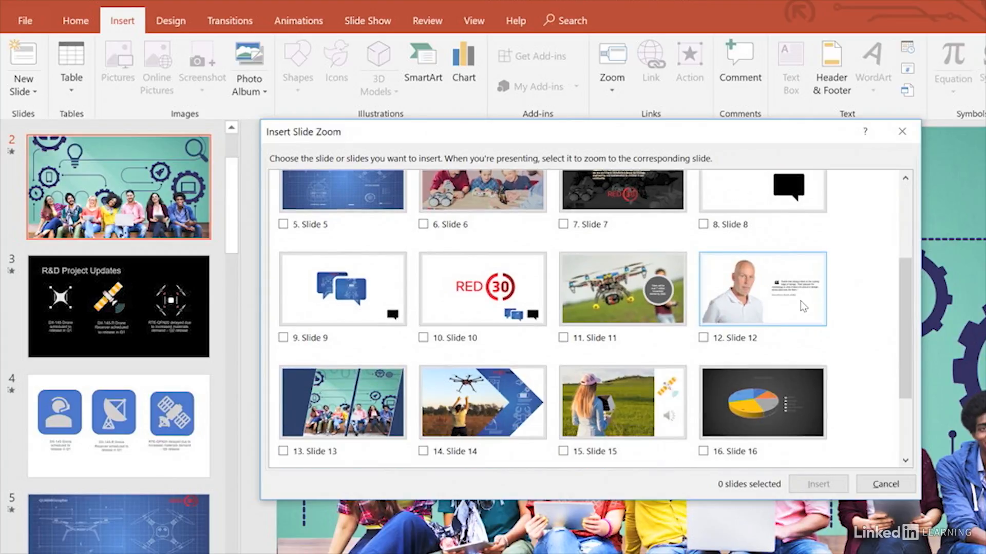
scroll(down, 3)
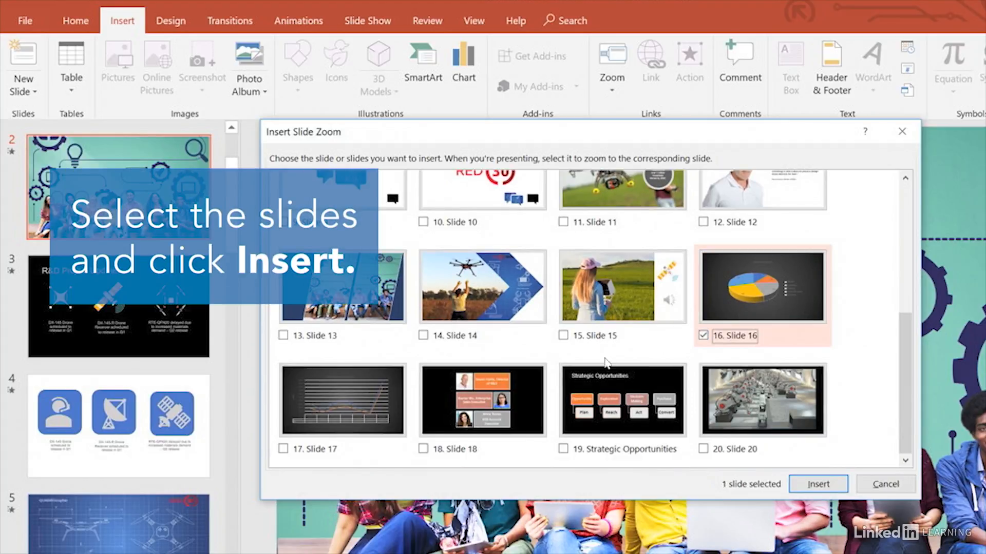
click(422, 449)
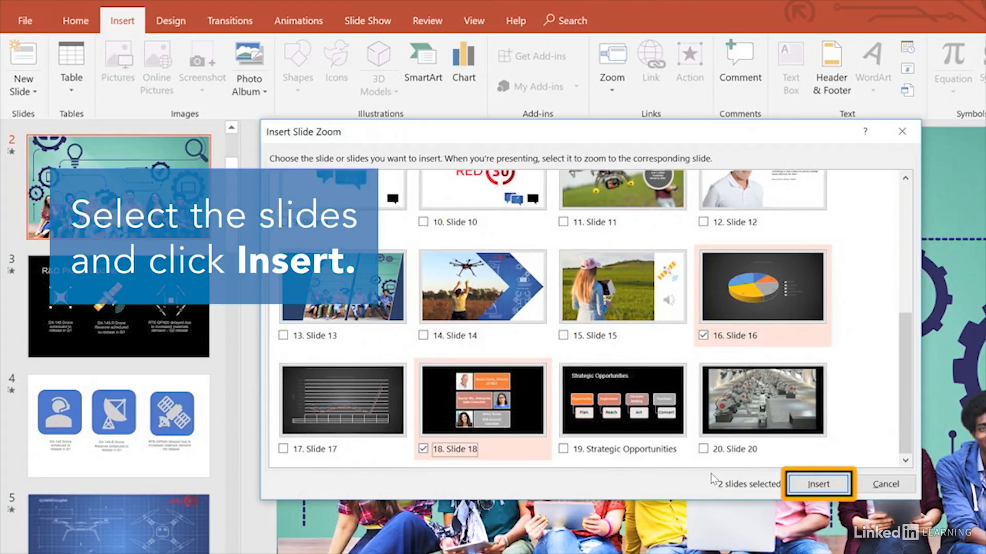
click(817, 484)
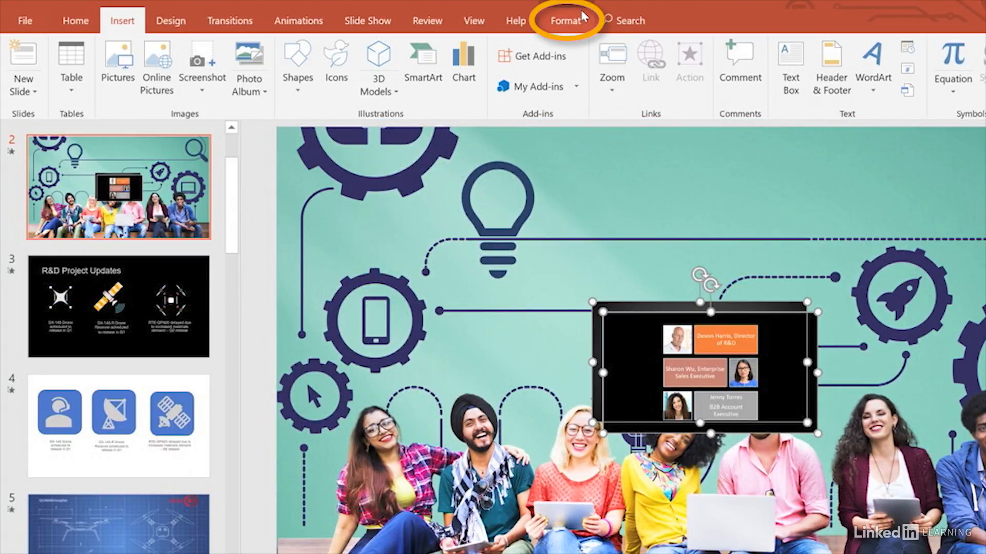
- Set the slide 18 zoom to Return to Zoom with a transparent Zoom Background
click(564, 20)
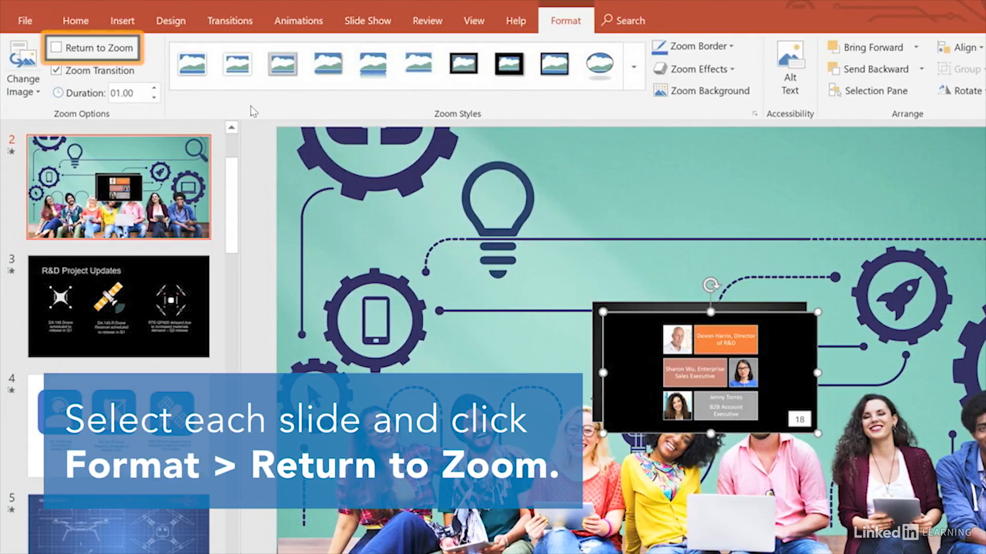
click(56, 47)
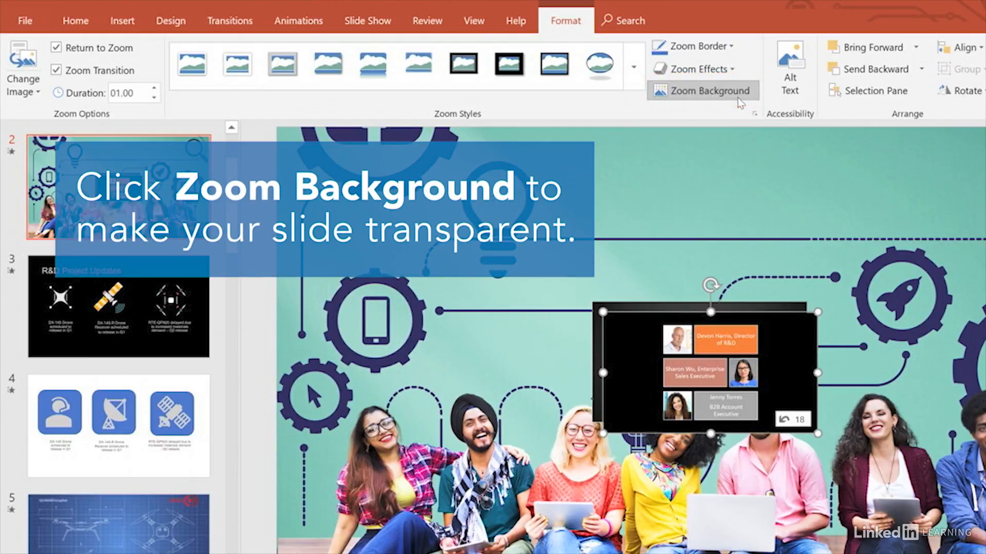
click(709, 91)
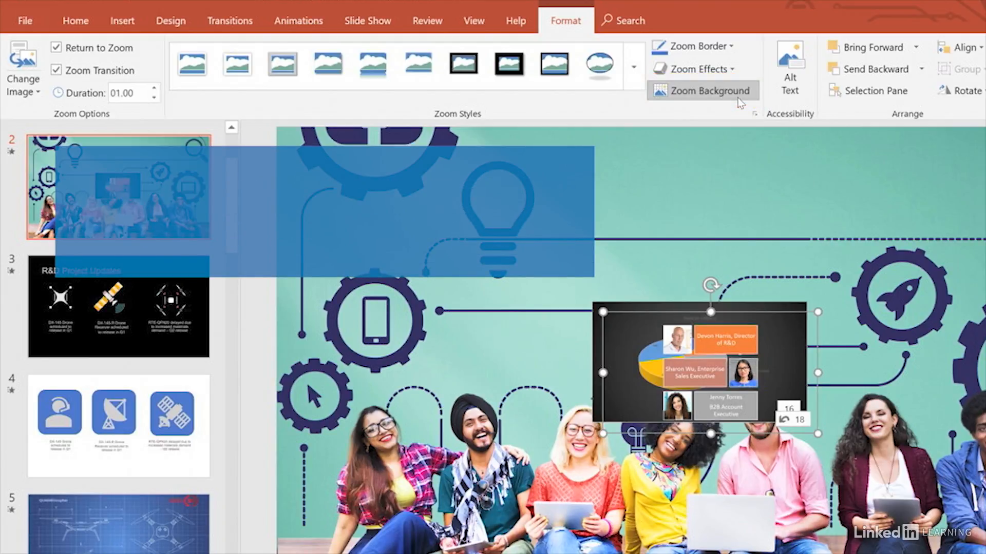
click(703, 90)
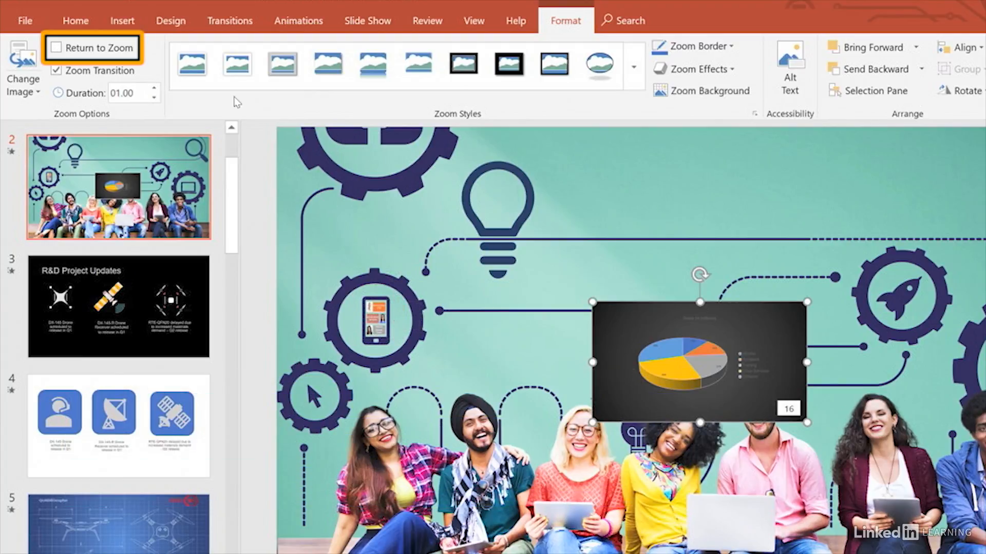
- Turn on Return to Zoom for the slide 16 zoom
click(56, 47)
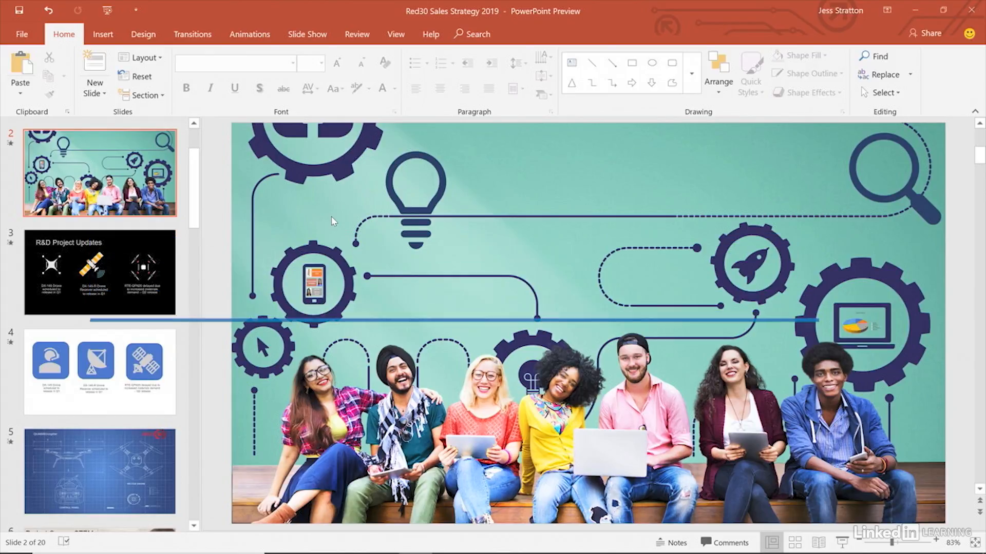
- Start the slideshow from slide 2 via Slide Show, From Current Slide
click(307, 34)
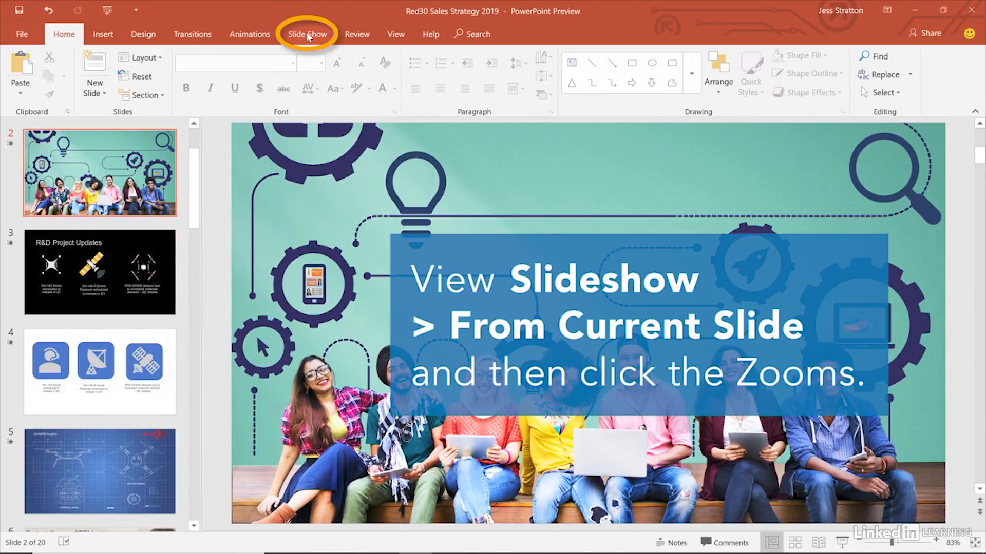
click(308, 34)
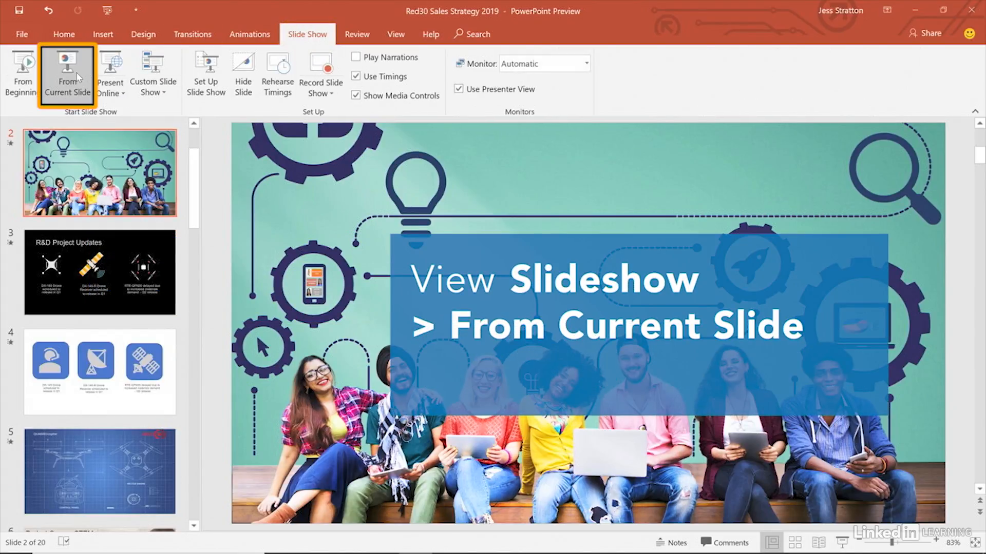
click(66, 74)
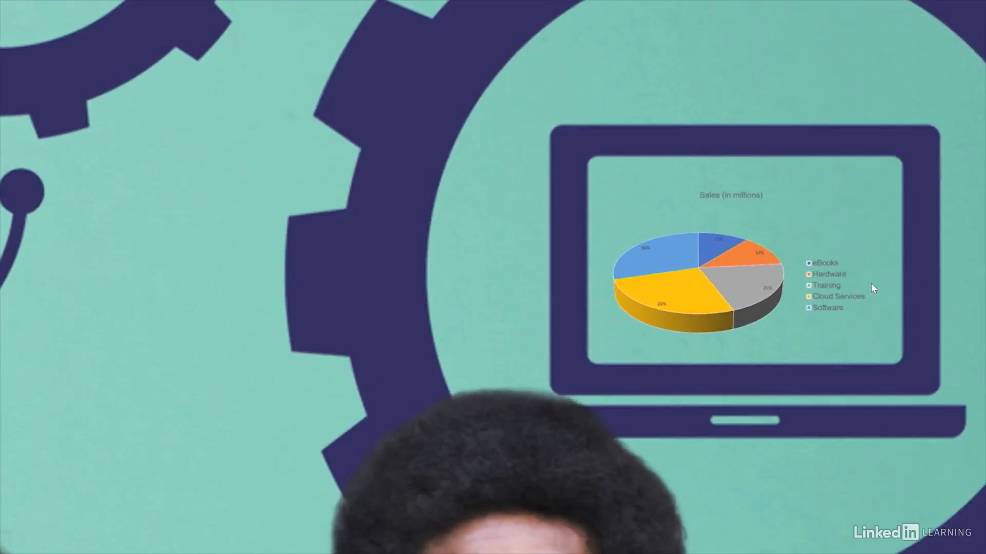